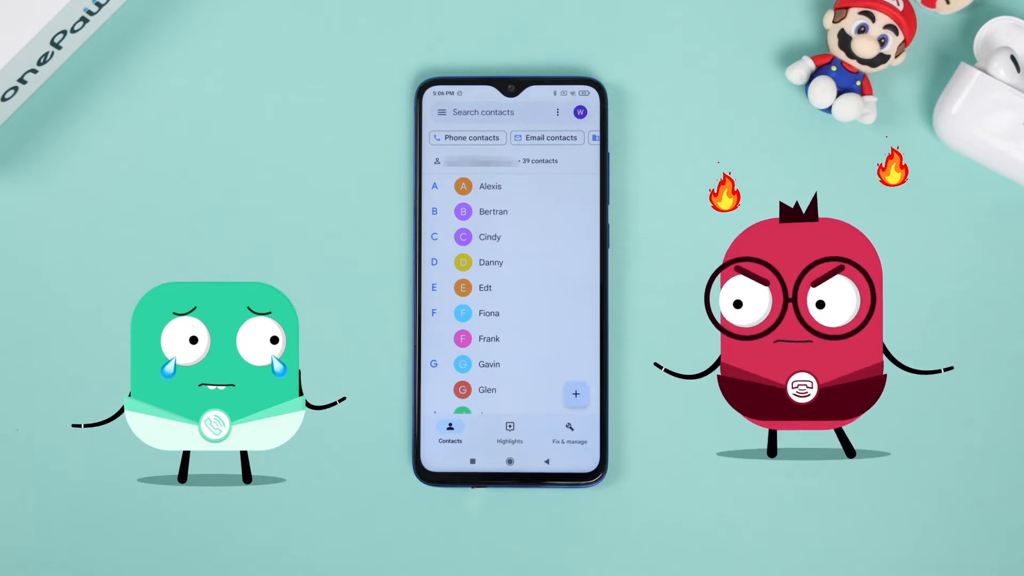
# Step: Reach the Trash of recently deleted contacts via Contacts' Fix & manage tools
pyautogui.click(462, 185)
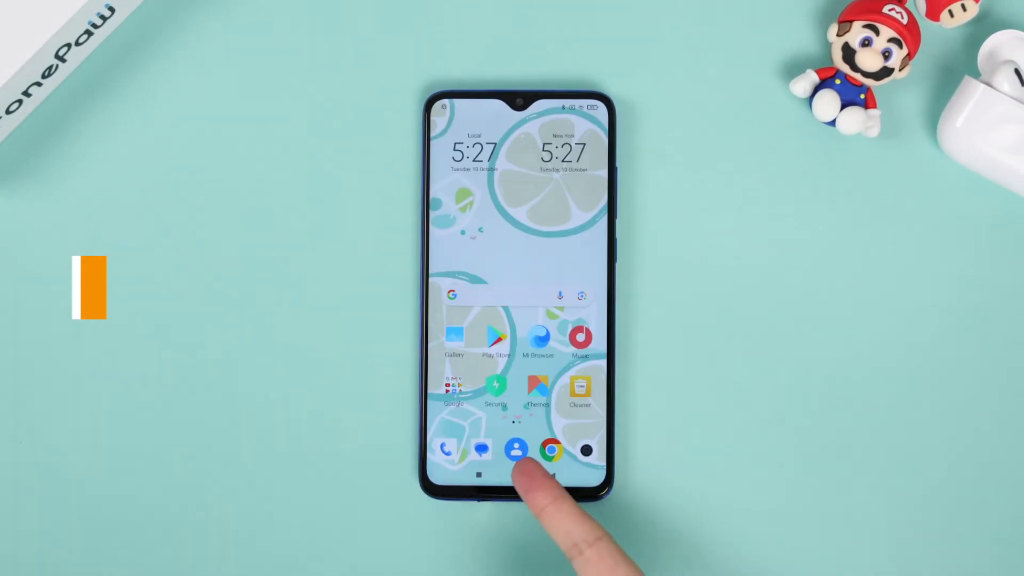
pyautogui.click(516, 451)
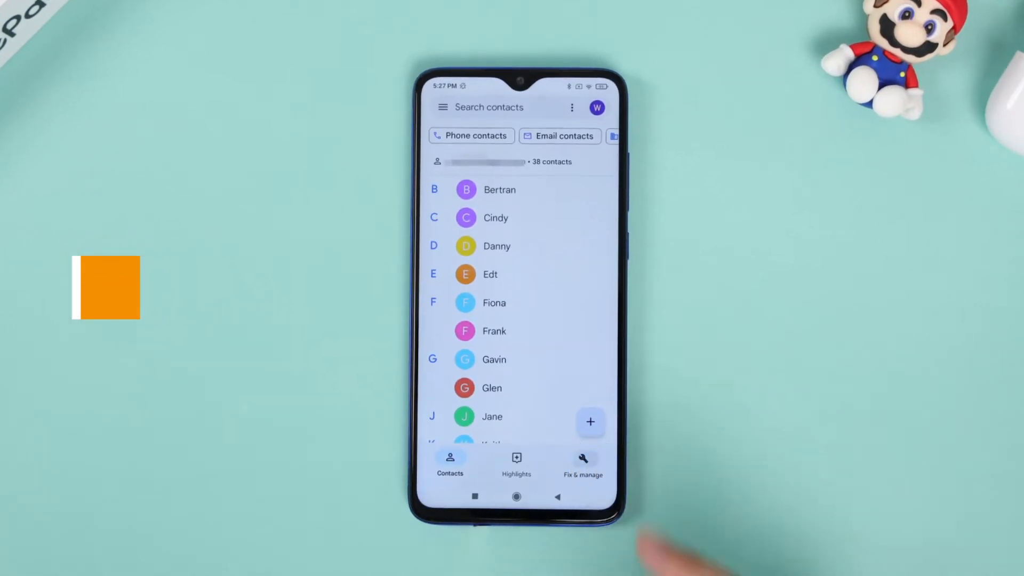
pyautogui.click(581, 462)
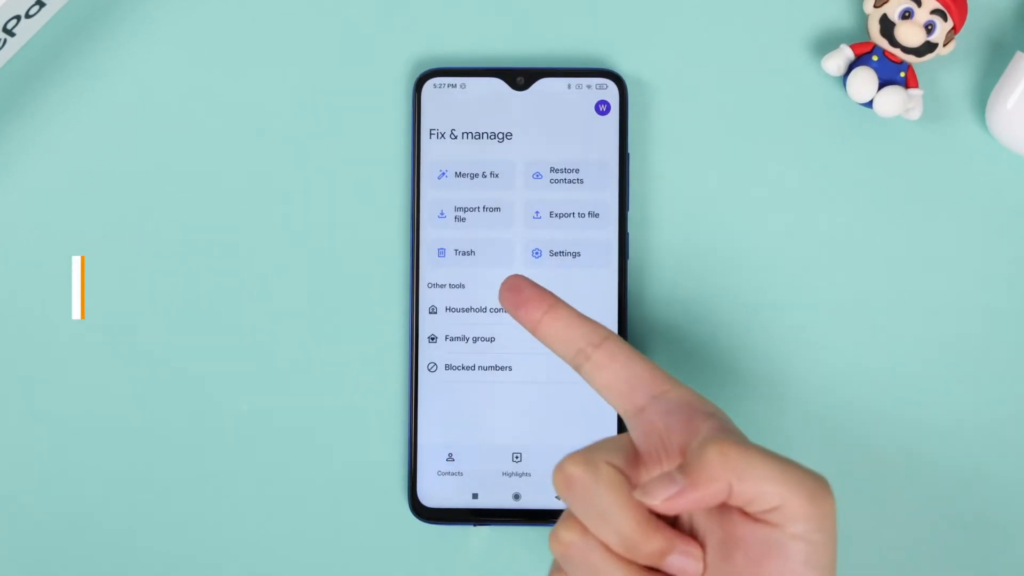
pyautogui.click(464, 253)
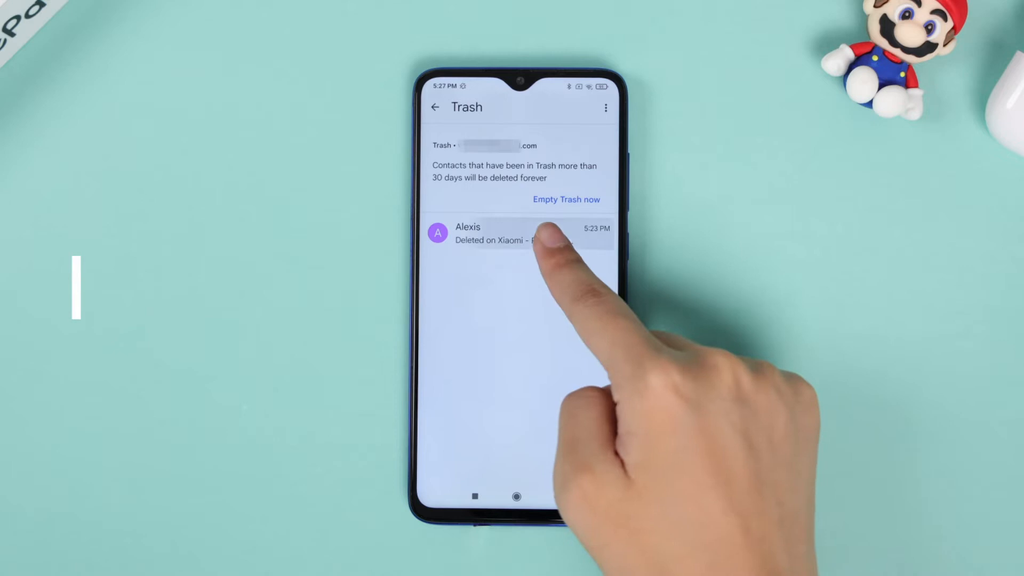
# Step: Recover the deleted contact Alexis from the Trash so it syncs back
pyautogui.click(437, 233)
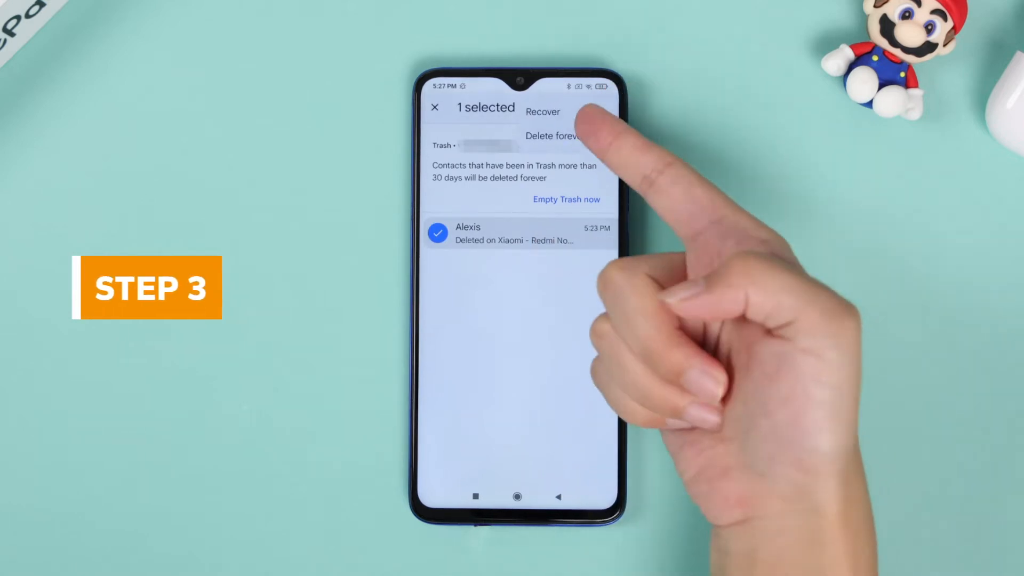
pyautogui.click(542, 111)
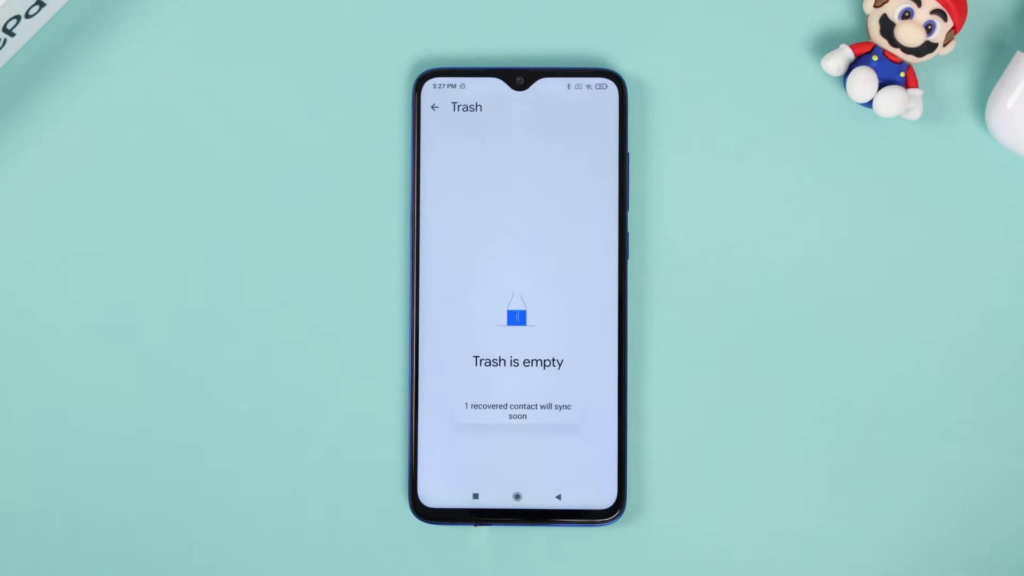
pyautogui.click(435, 107)
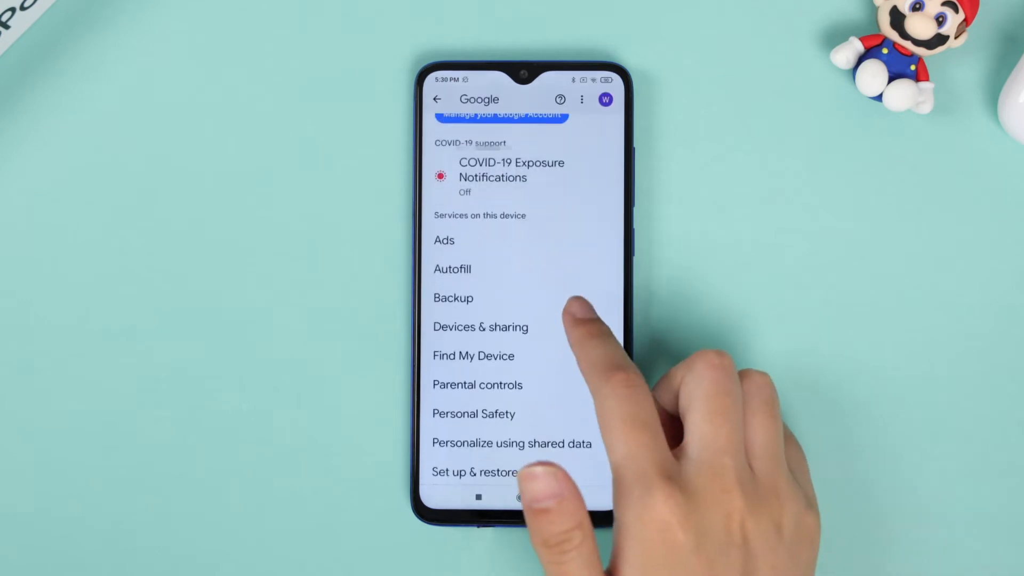
pyautogui.scroll(-3)
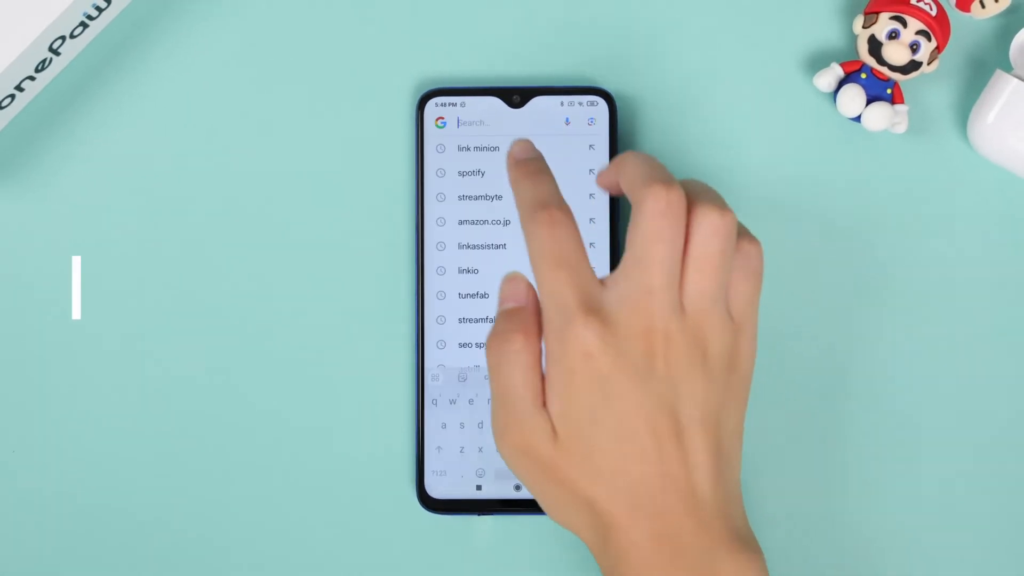
pyautogui.write('https://contacts.google.com')
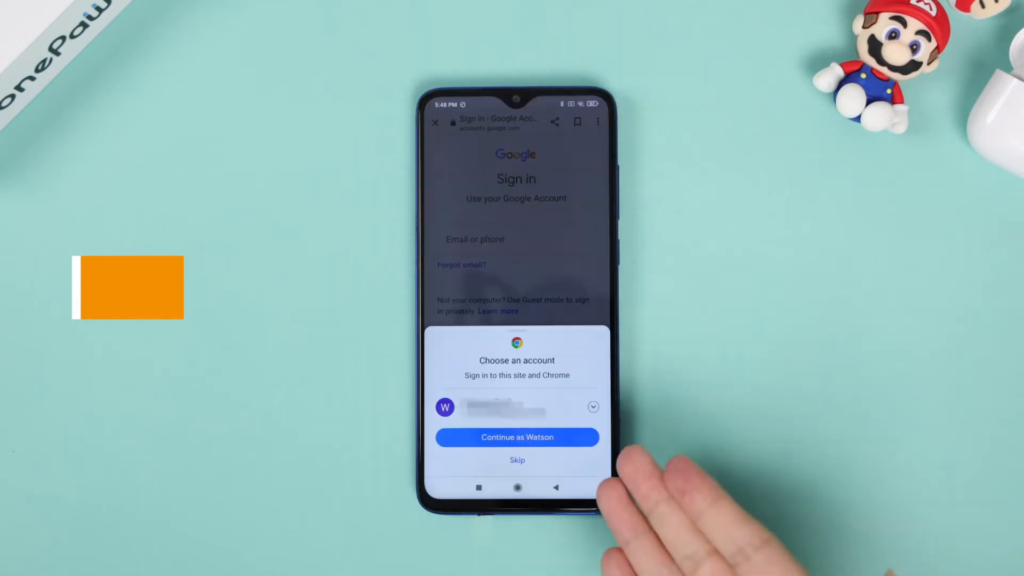
pyautogui.click(516, 437)
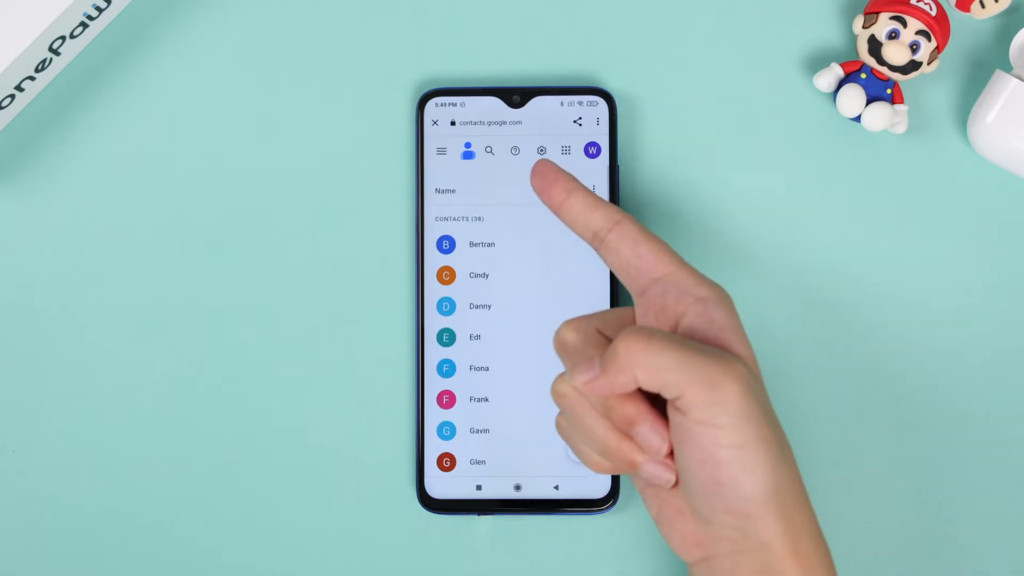
# Step: Undo contact changes from 10 min ago so Alexis reappears in the list
pyautogui.click(542, 151)
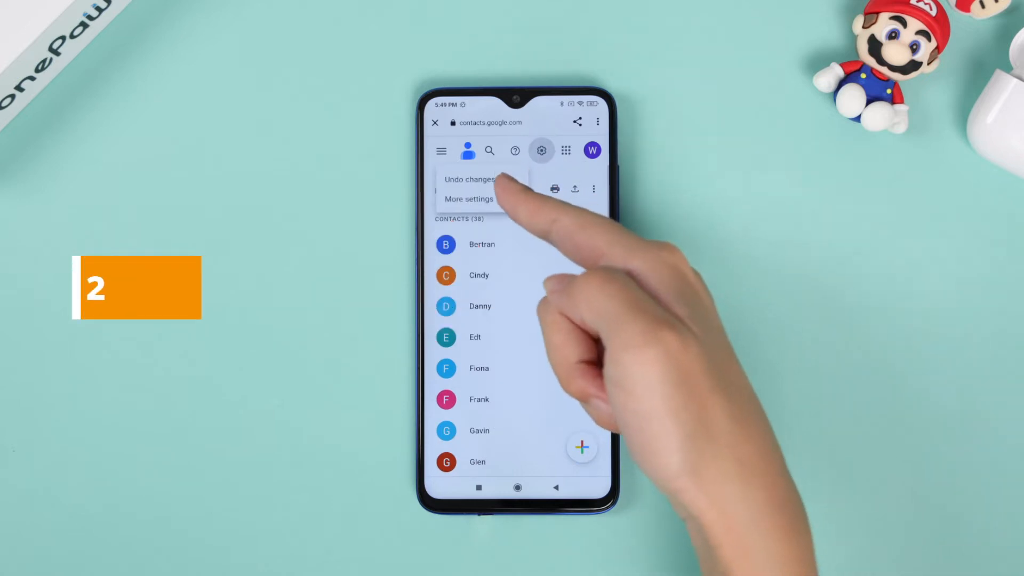
pyautogui.click(470, 180)
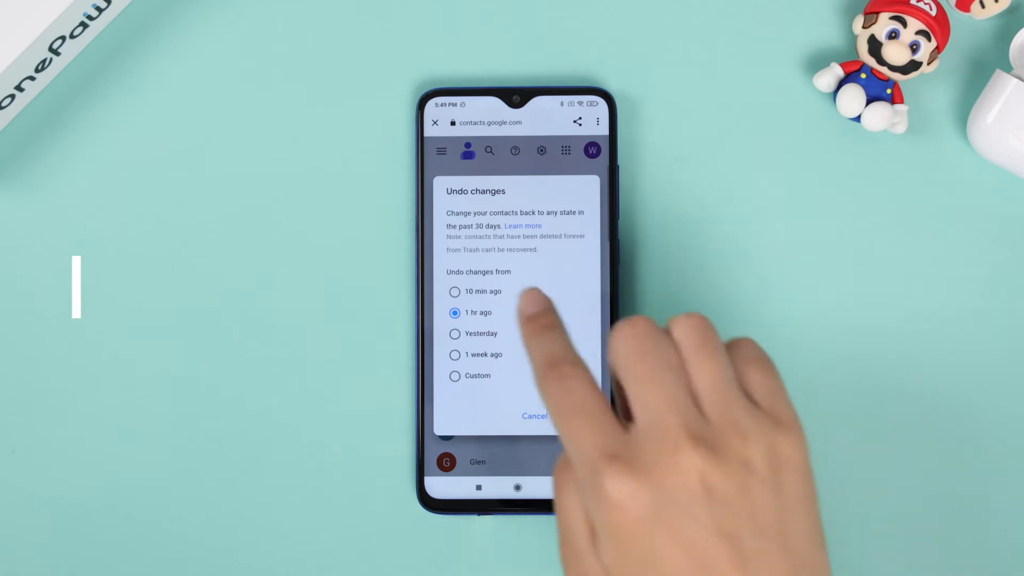
pyautogui.click(455, 292)
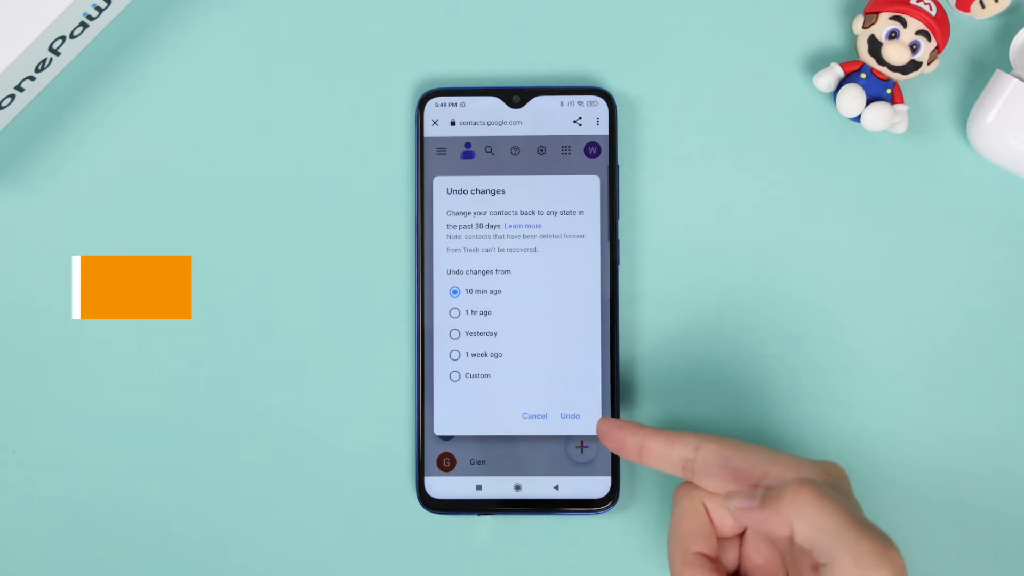
pyautogui.click(570, 416)
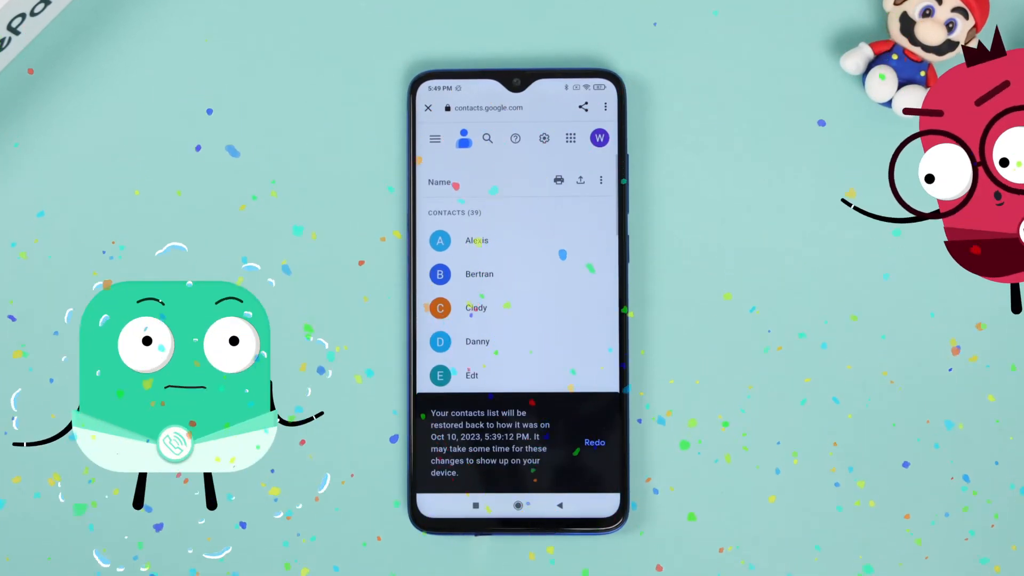
pyautogui.click(435, 138)
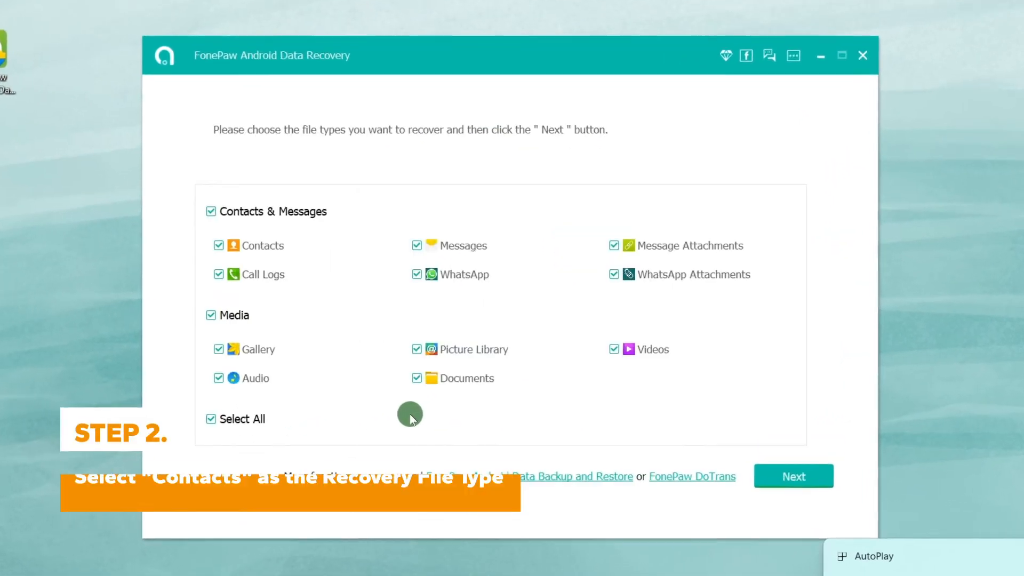
# Step: Keep only Contacts ticked as the recovery data type and continue to scanning
pyautogui.click(210, 418)
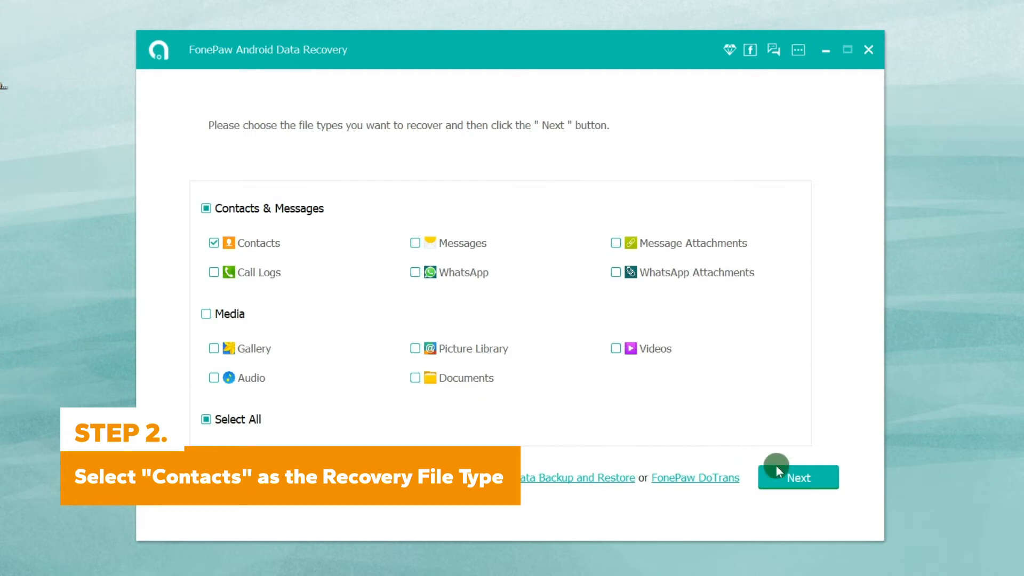
pyautogui.click(798, 477)
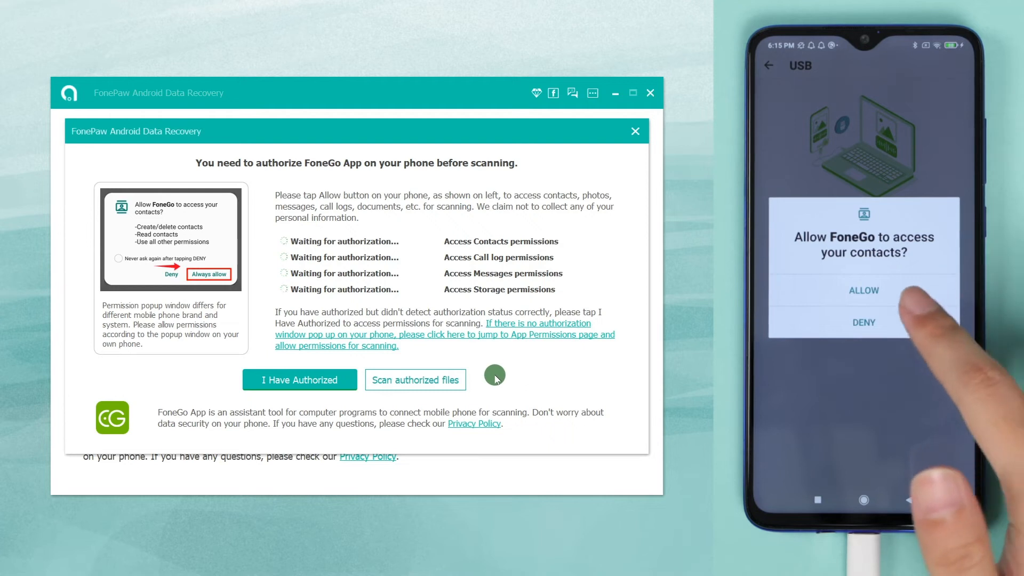
# Step: Allow the FoneGo helper access to contacts, SMS and phone storage on the phone
pyautogui.click(863, 291)
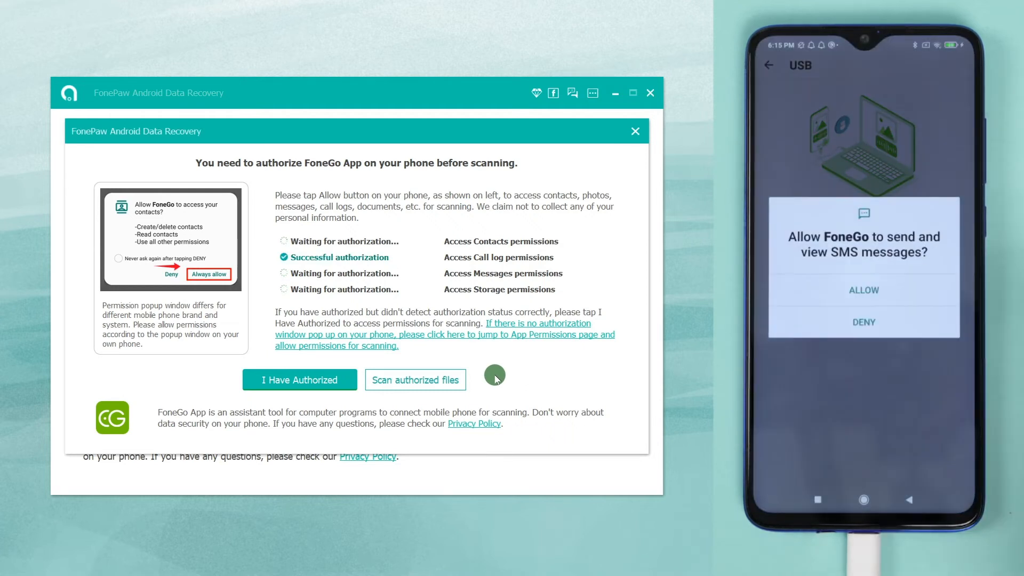
pyautogui.click(863, 290)
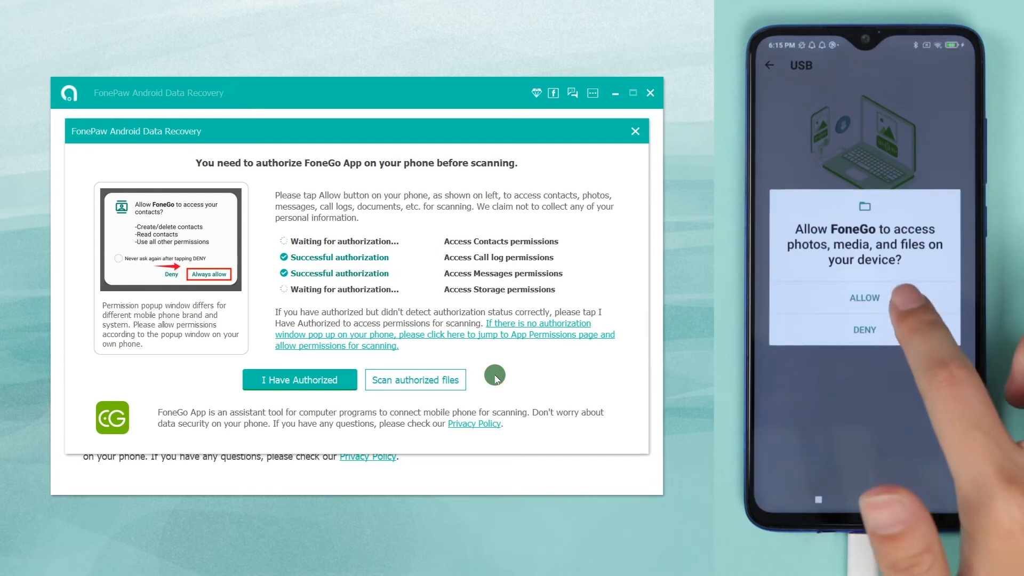
pyautogui.click(299, 380)
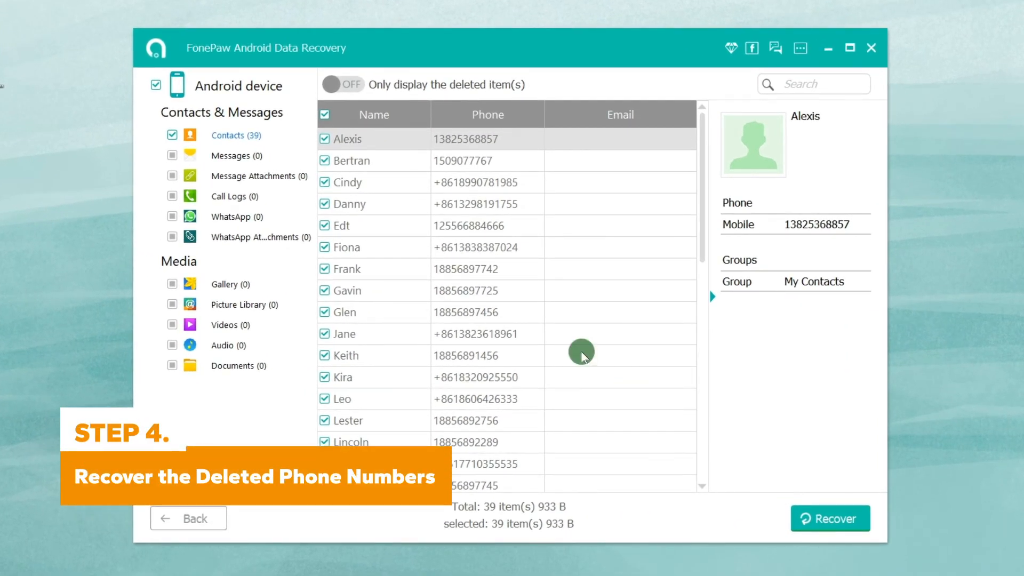
# Step: Recover only Alexis from the 39 scanned contacts to the PC output folder
pyautogui.click(324, 115)
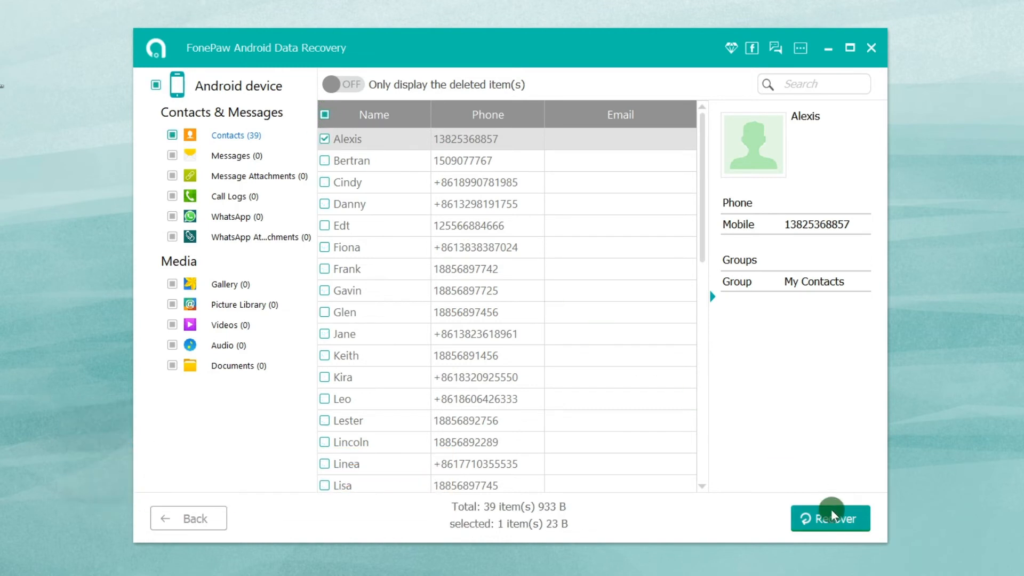
pyautogui.click(829, 519)
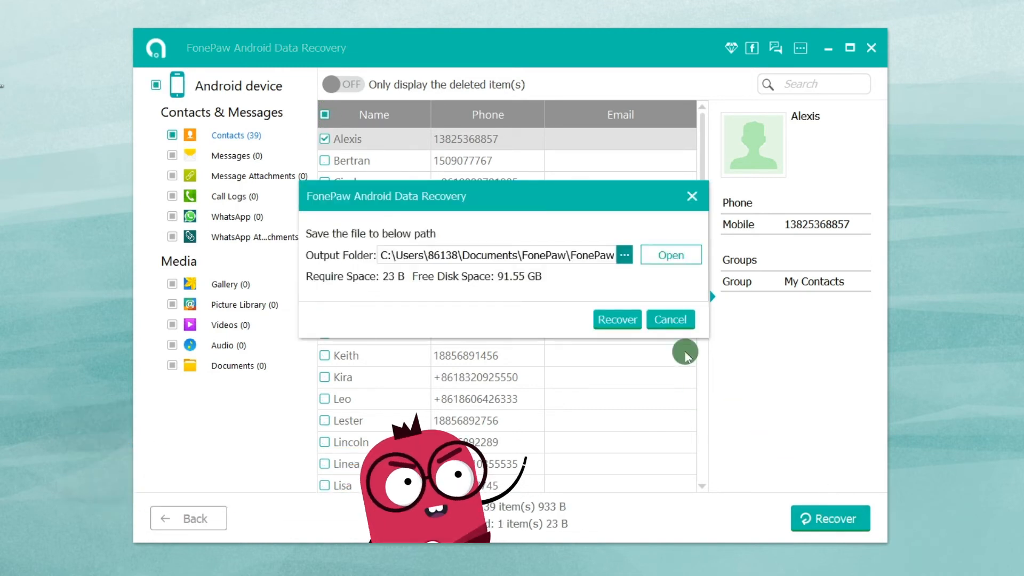
pyautogui.click(669, 255)
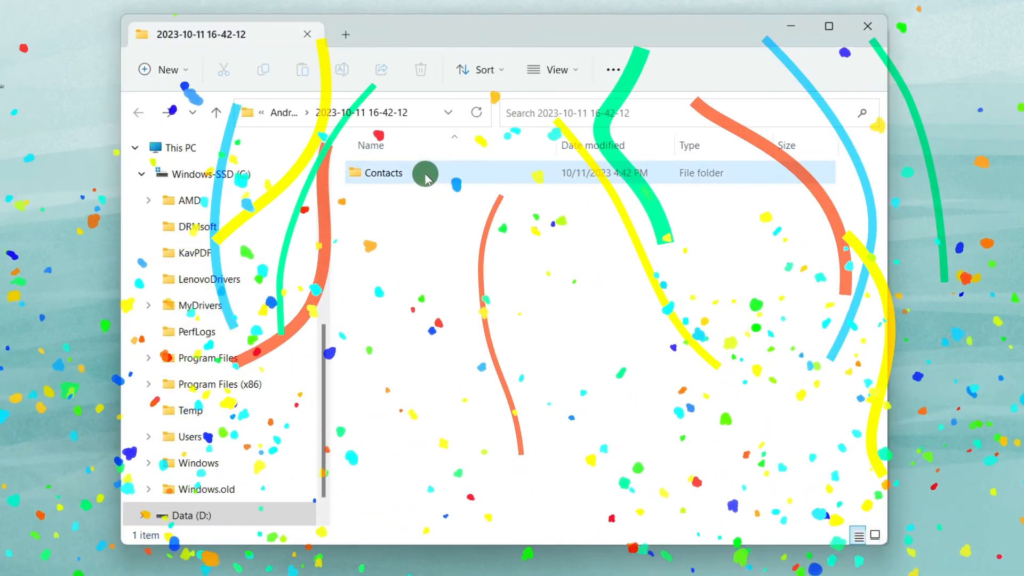
# Step: Open the exported Contacts folder holding the recovered Contacts CSV file
pyautogui.doubleClick(384, 173)
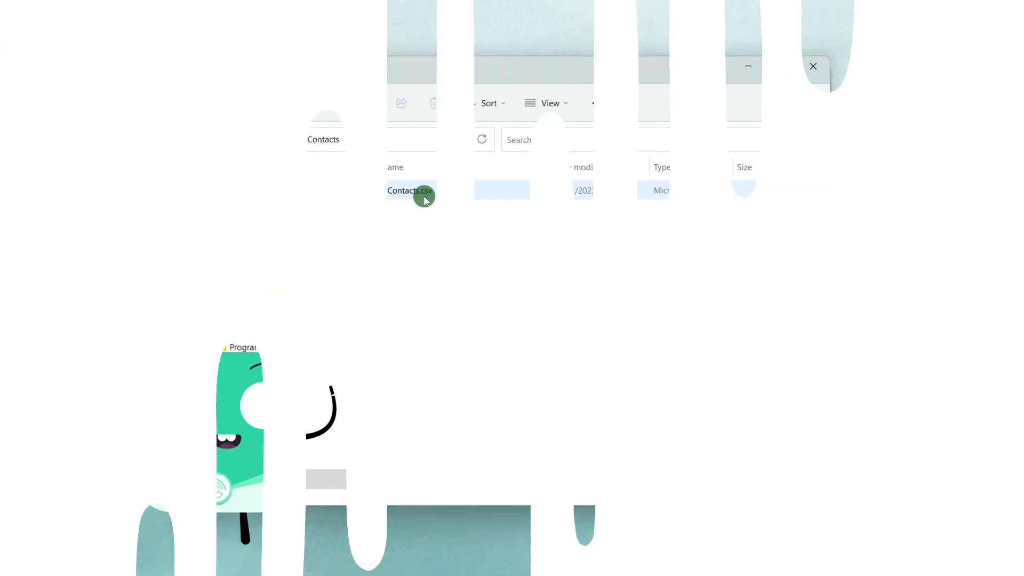